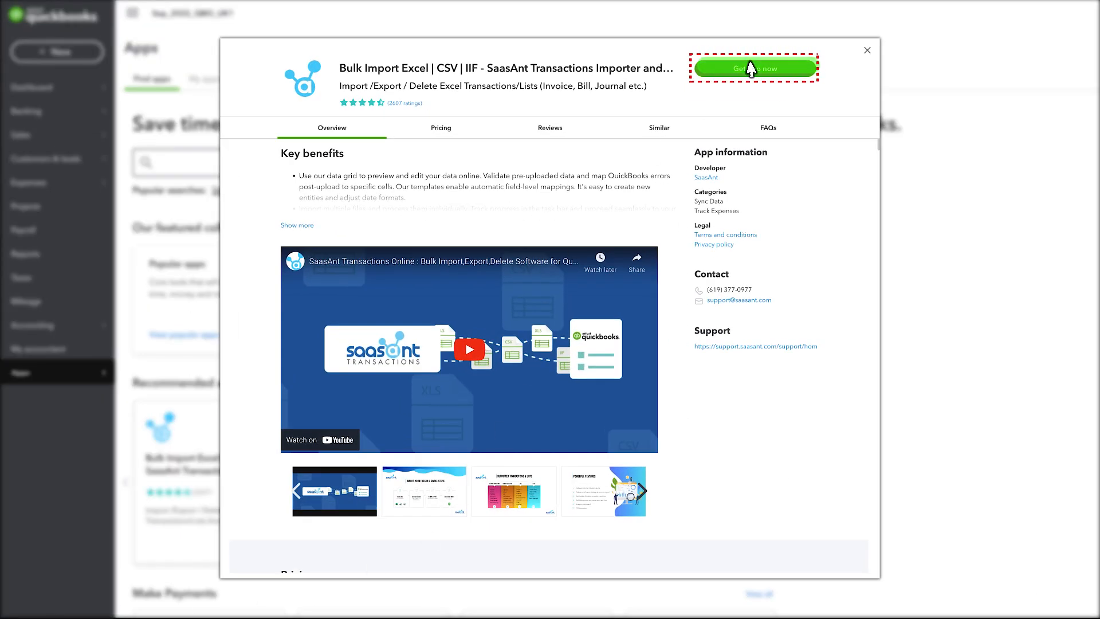
# - Start adding the SaaSant Transactions app from its QuickBooks listing
pyautogui.click(754, 68)
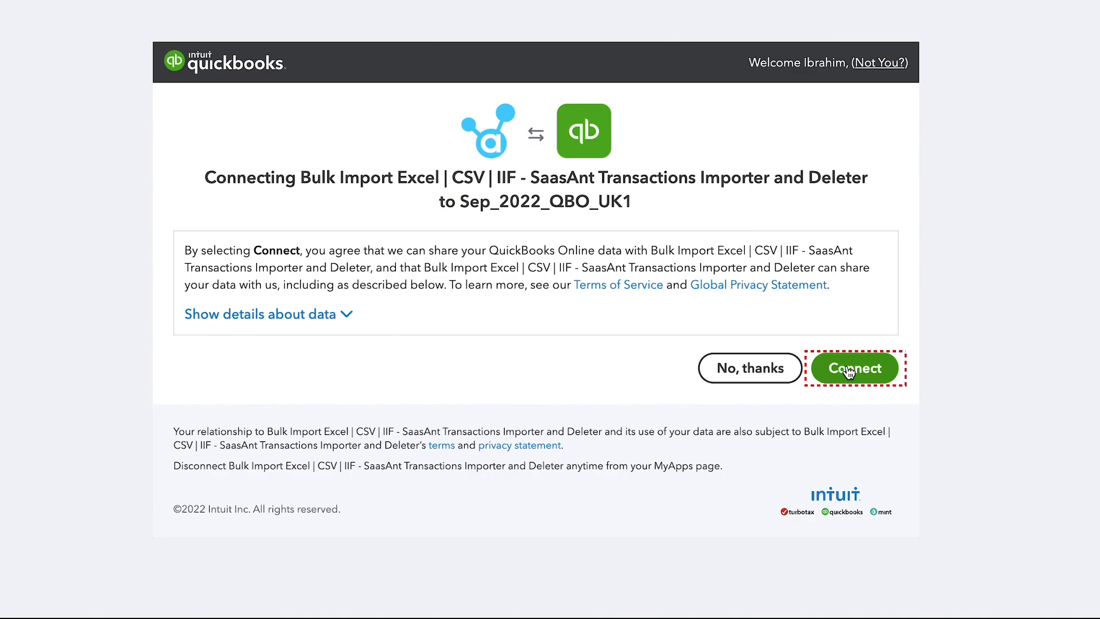
# - Authorize the app for the company and begin a new automation from the Automation page
pyautogui.click(854, 367)
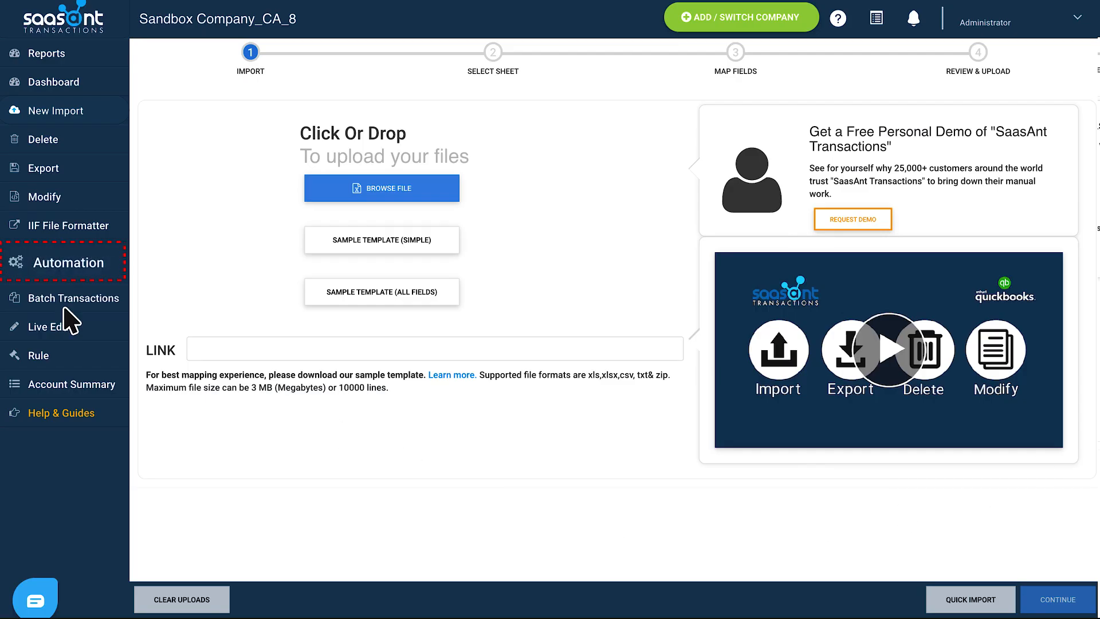
pyautogui.click(65, 263)
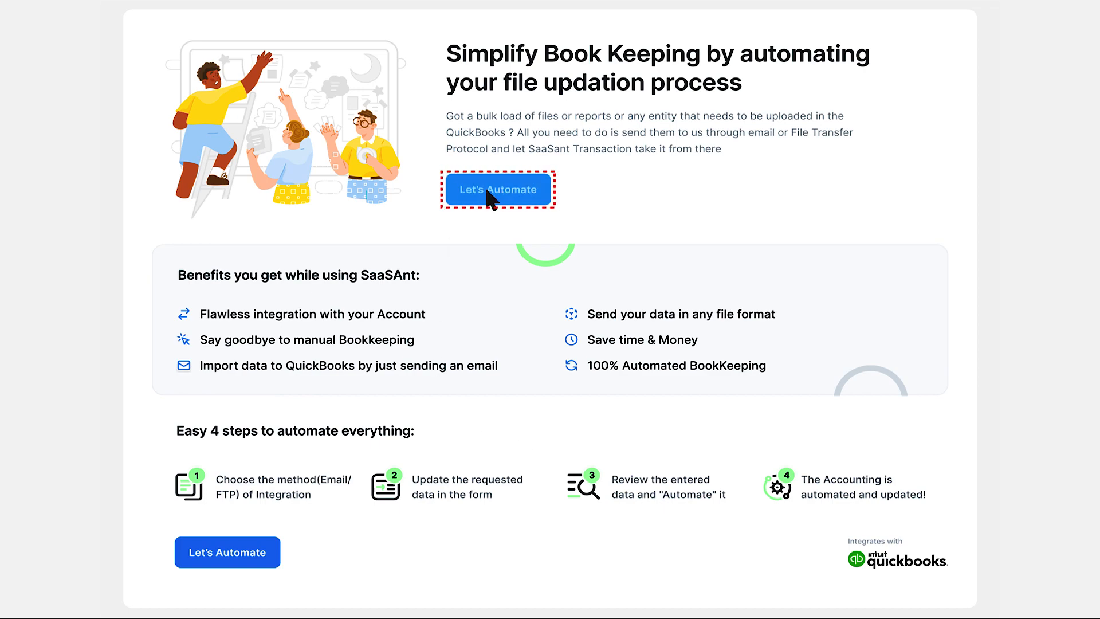
pyautogui.click(497, 189)
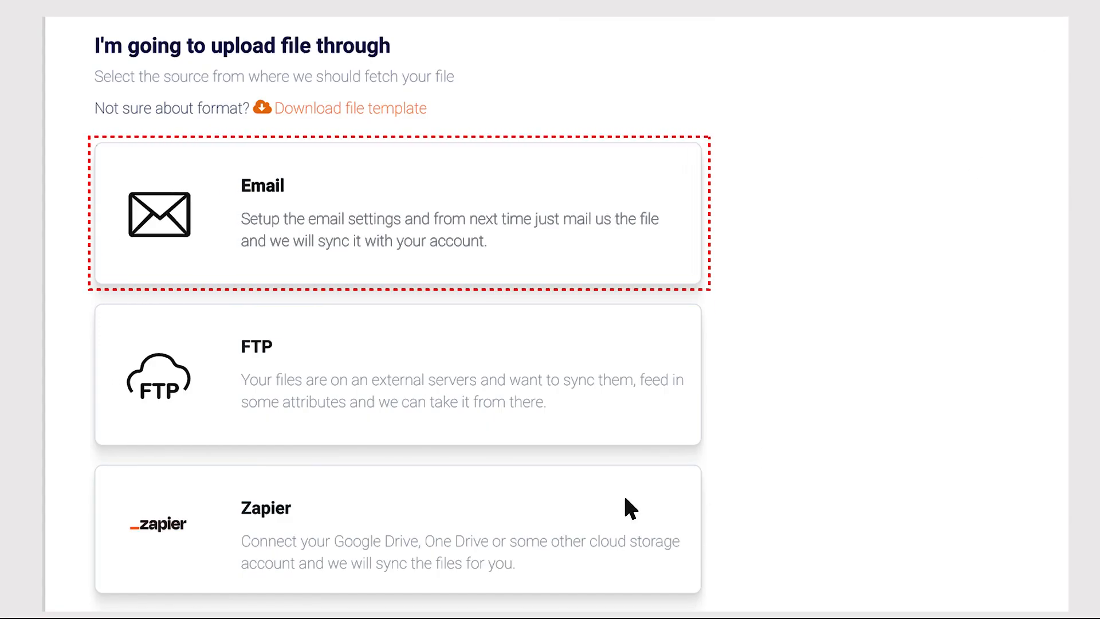
pyautogui.click(398, 214)
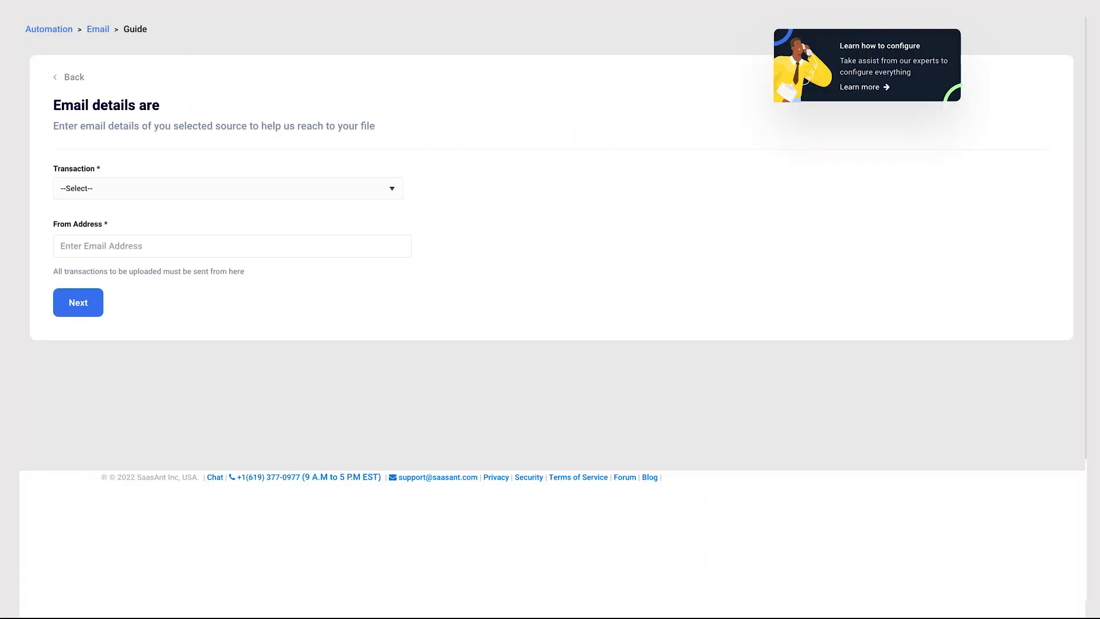
pyautogui.click(227, 188)
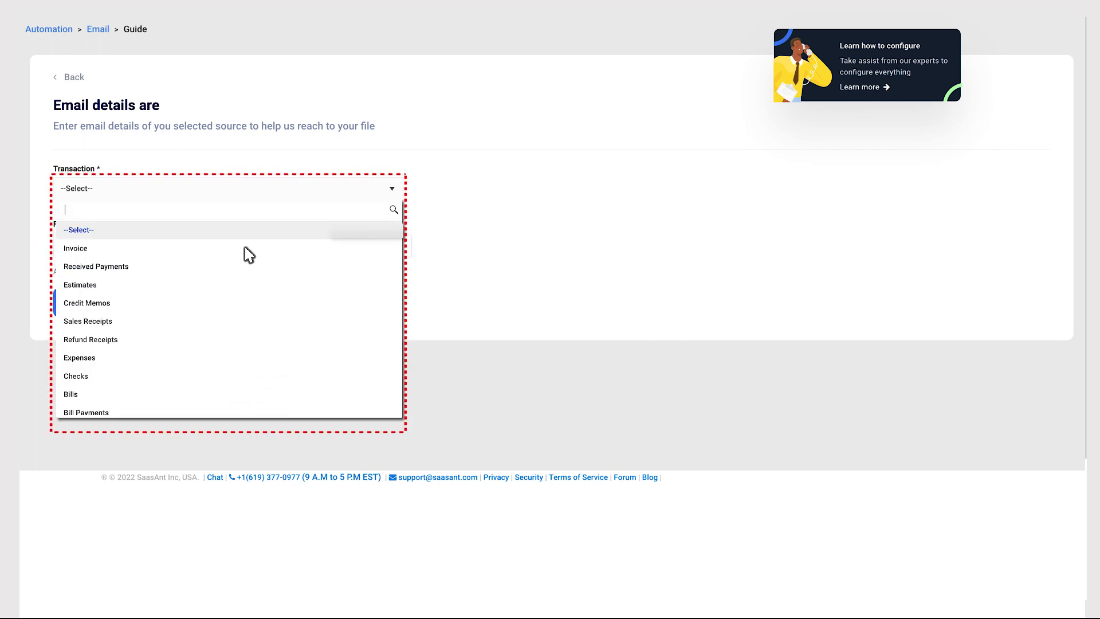
pyautogui.click(76, 248)
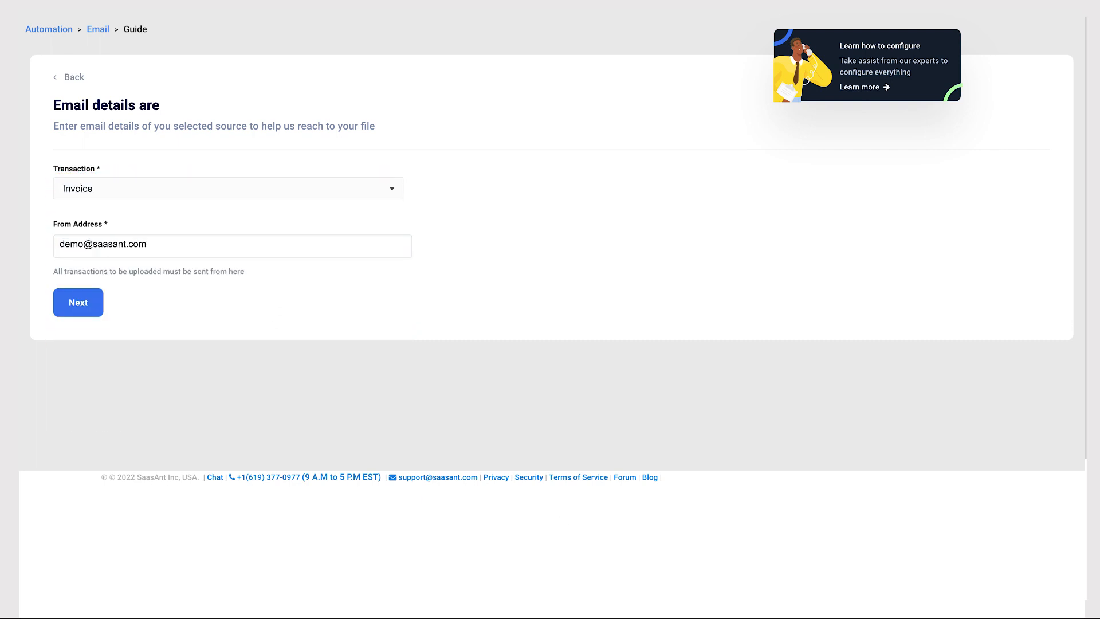
pyautogui.click(77, 303)
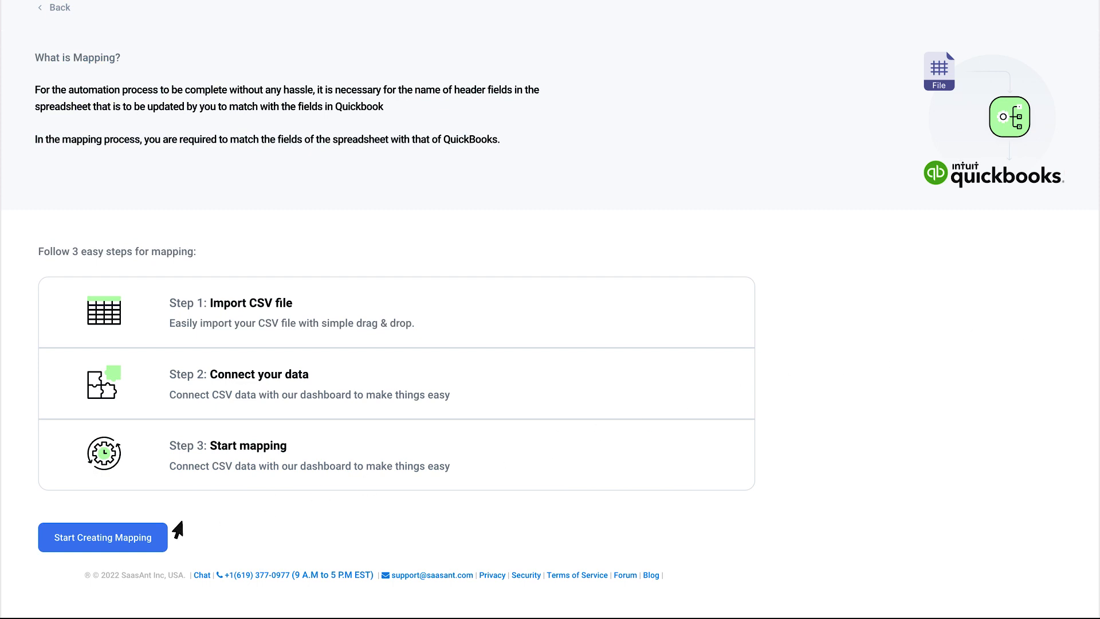
# - Start a mapping and upload SaasAnt_Excel_Transactions_US_Template (3).xlsx to it
pyautogui.click(102, 537)
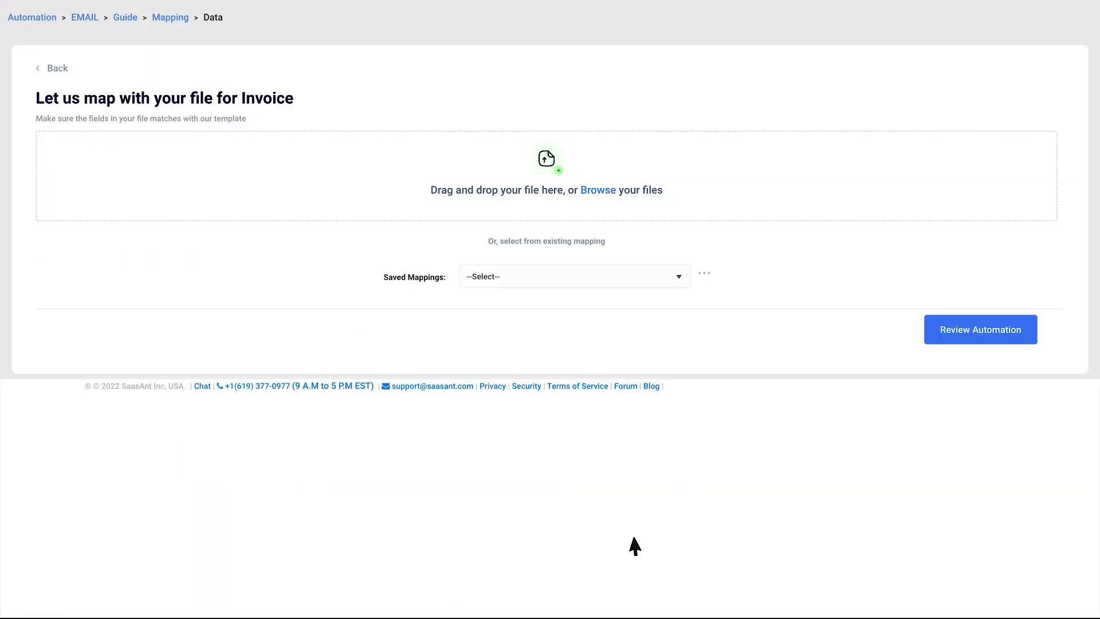
pyautogui.click(598, 190)
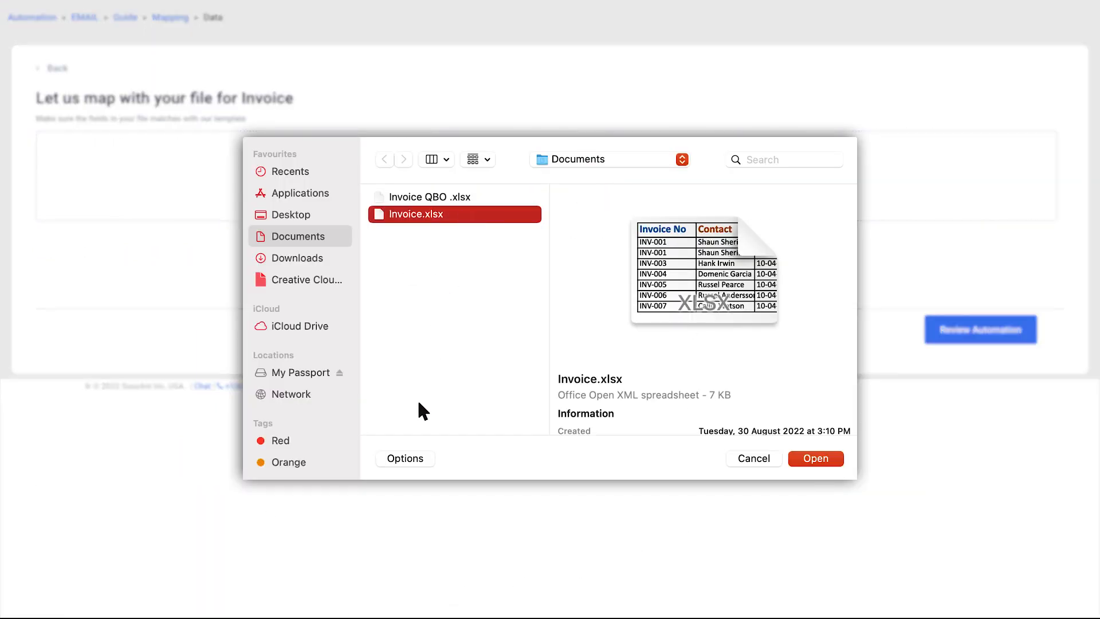
pyautogui.click(815, 459)
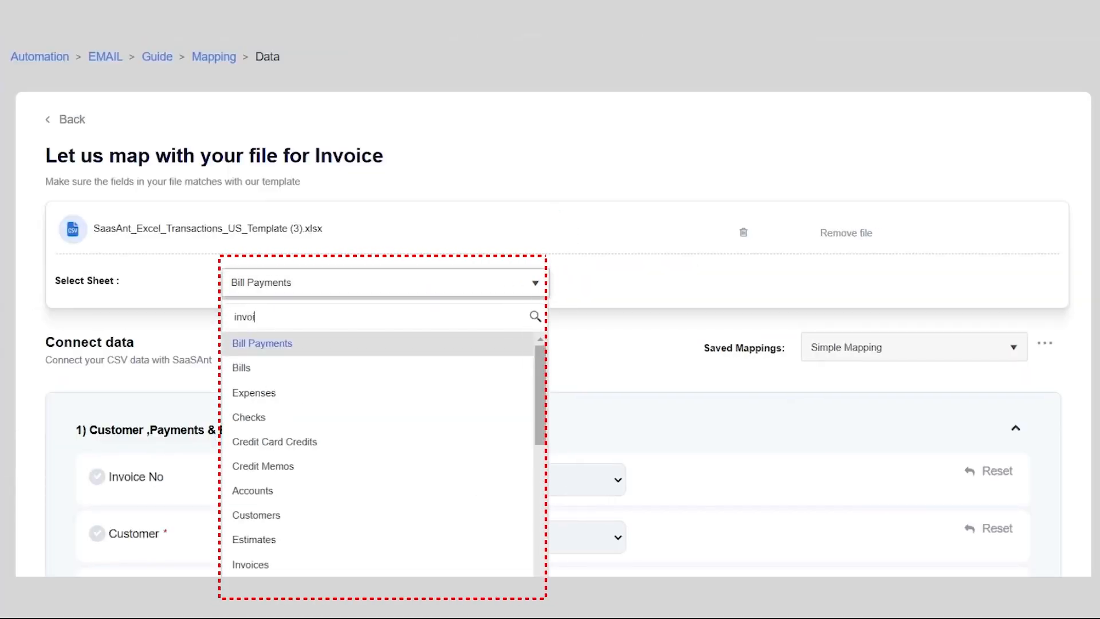
# - Map the Invoices sheet's columns and submit the automation for review
pyautogui.click(250, 563)
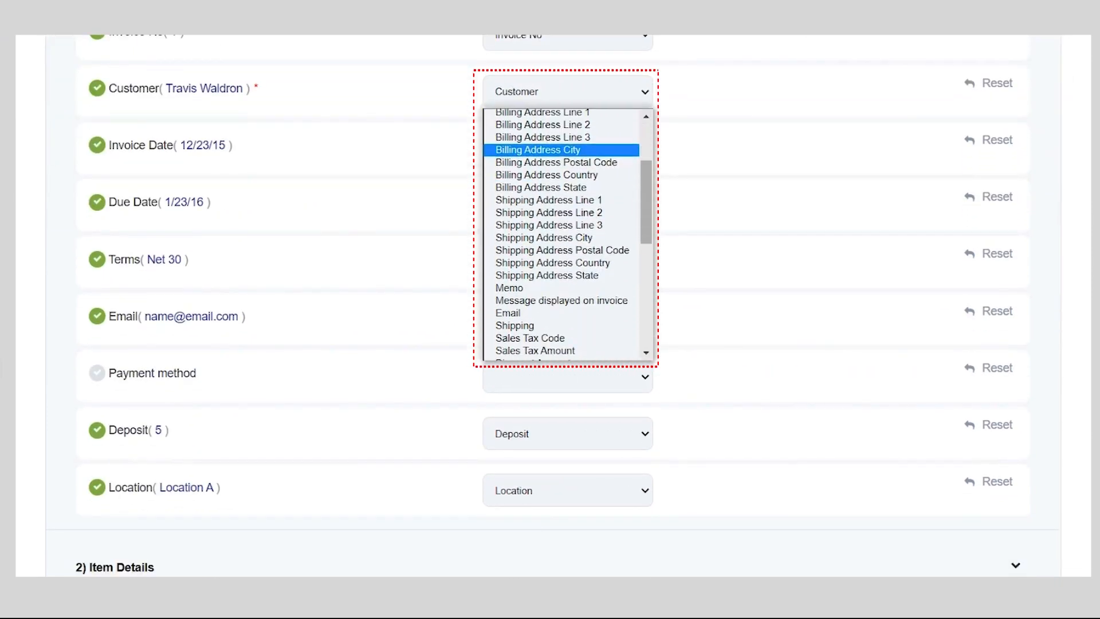
pyautogui.scroll(-3)
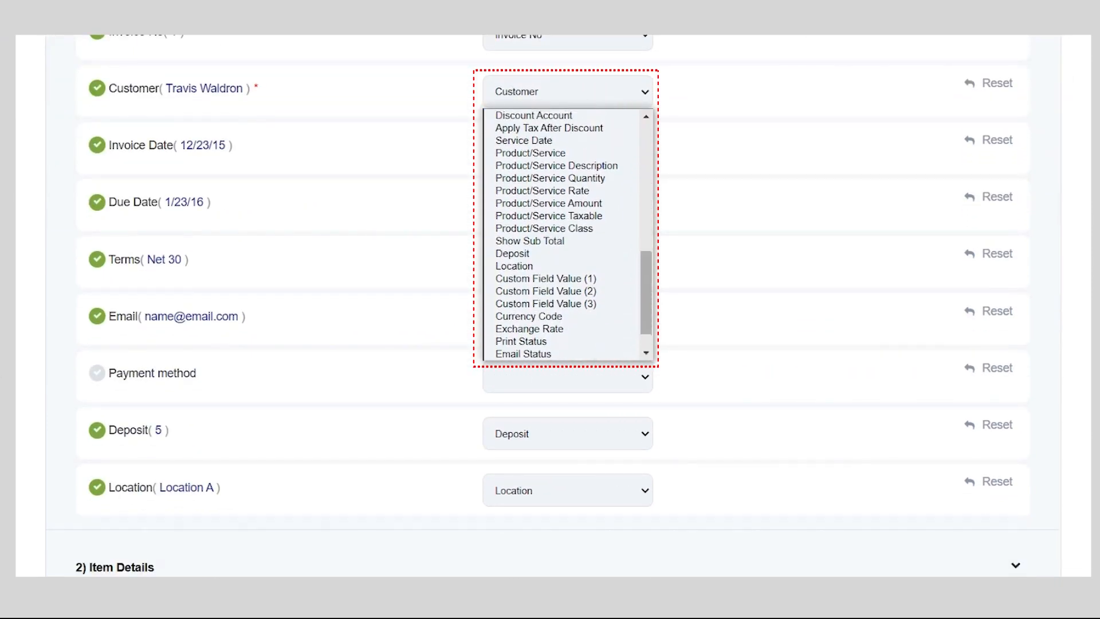
pyautogui.scroll(-3)
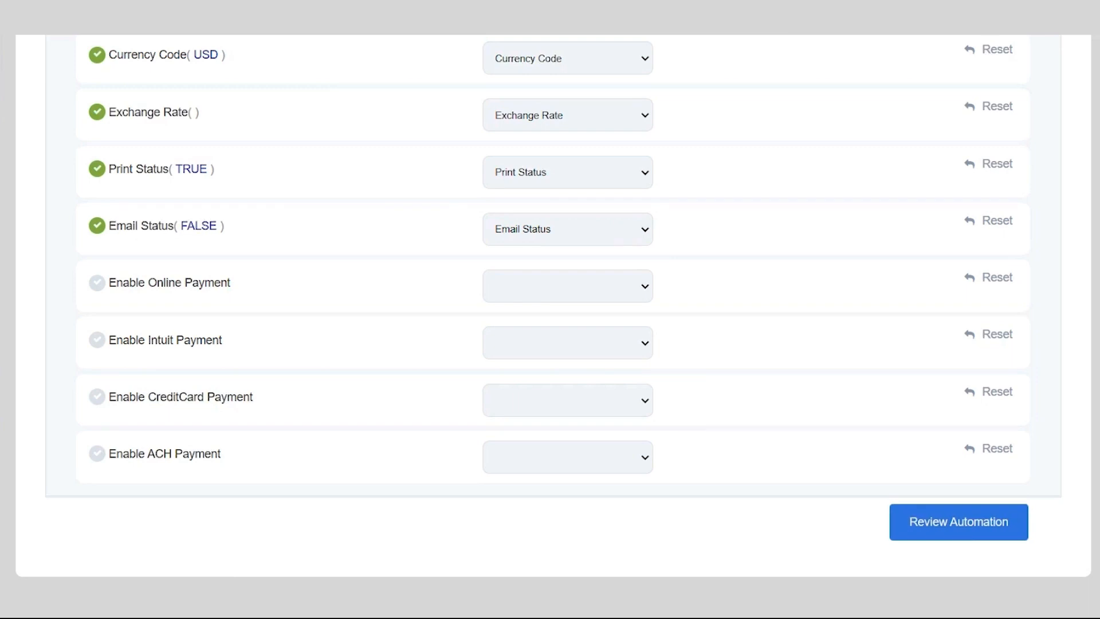
pyautogui.click(958, 522)
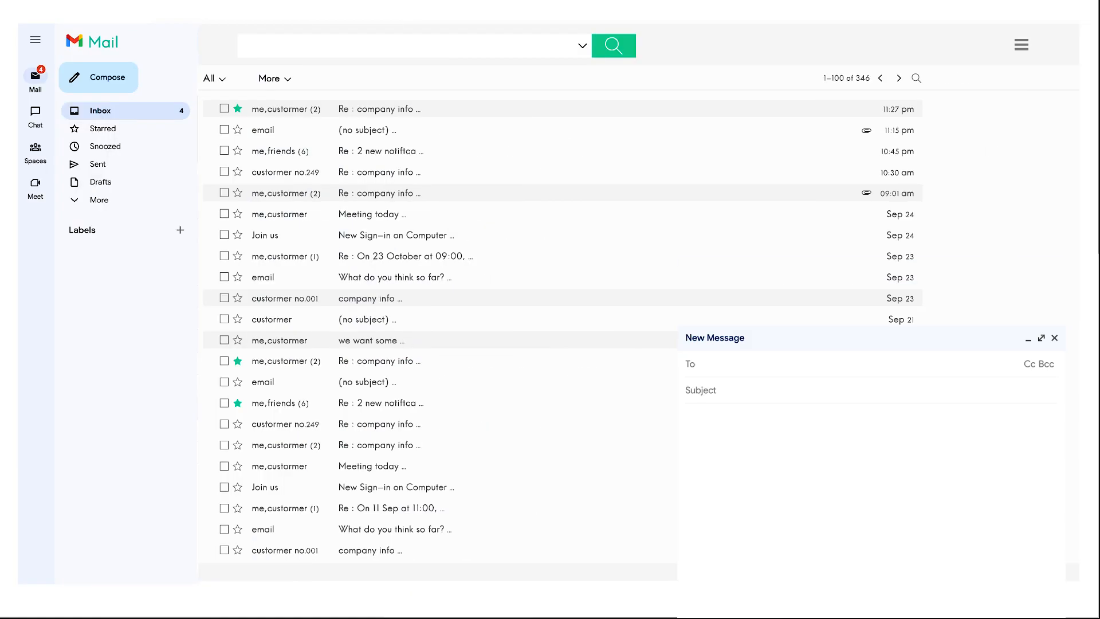
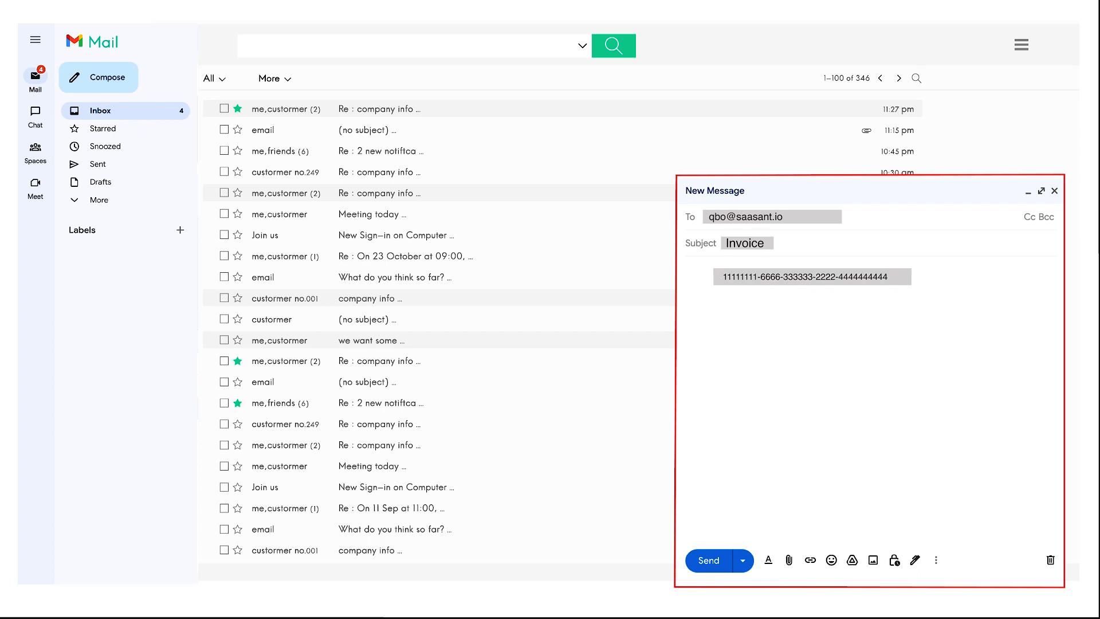
pyautogui.click(788, 560)
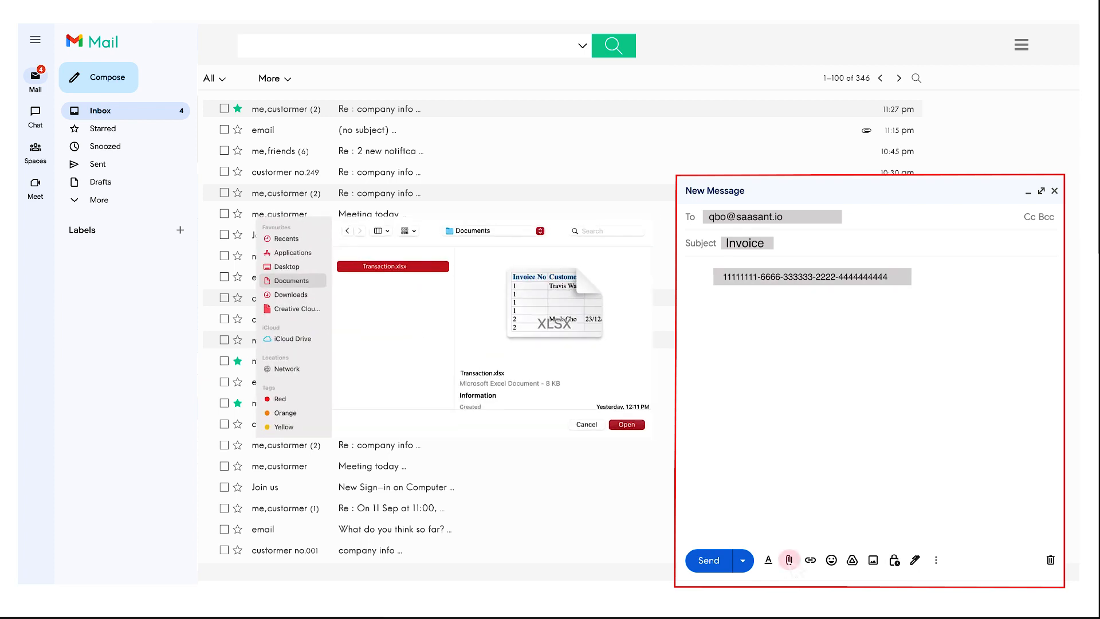
pyautogui.click(626, 424)
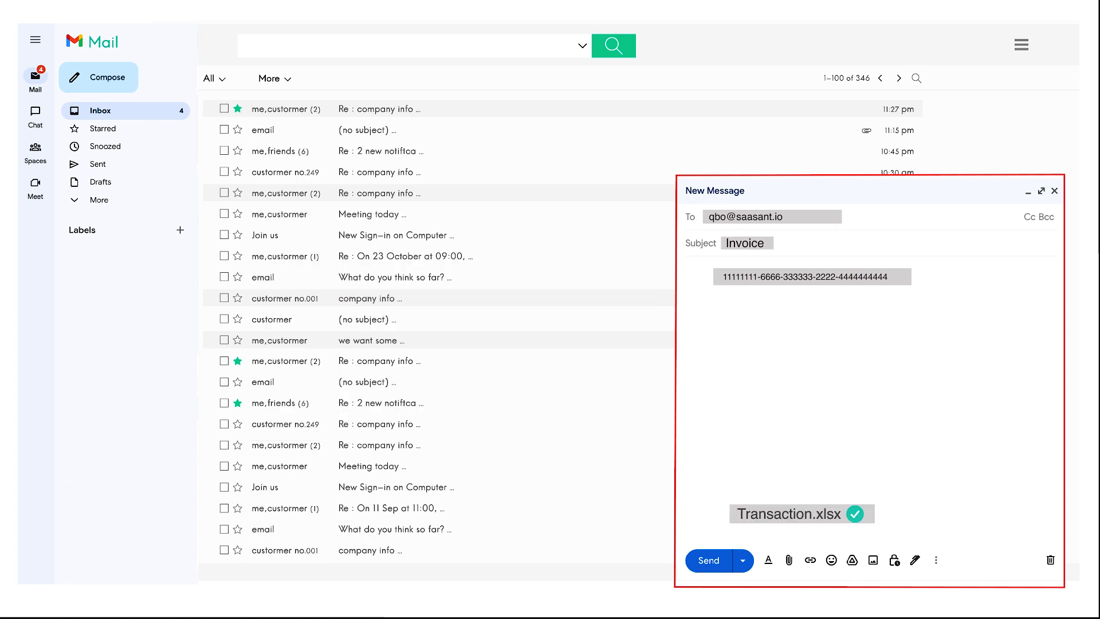